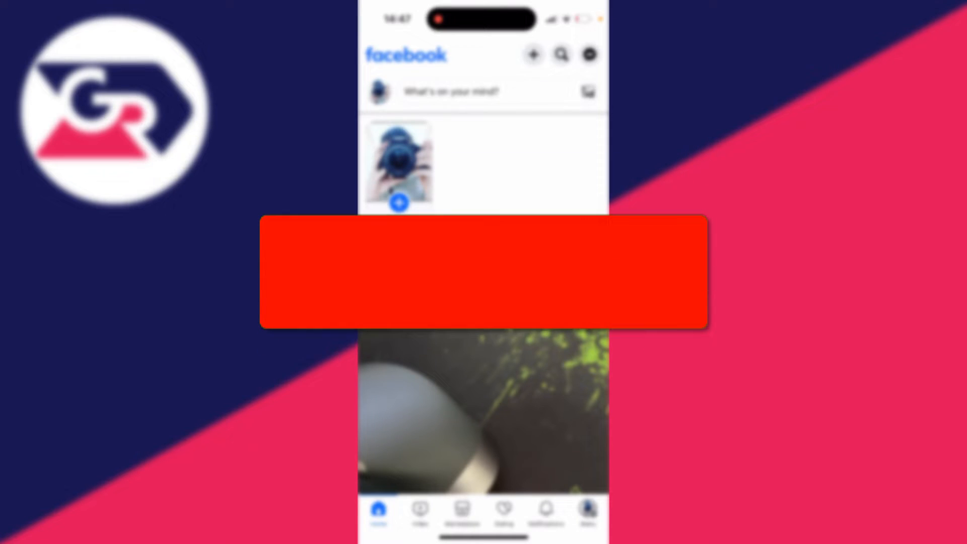
# Step: Leave the Facebook feed and return to the iPhone home screen
pyautogui.click(481, 279)
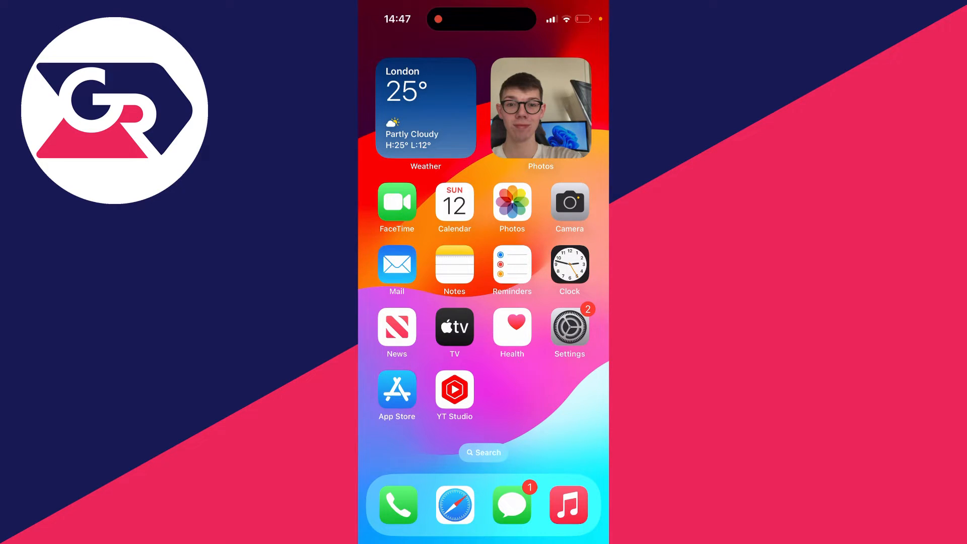
pyautogui.click(570, 326)
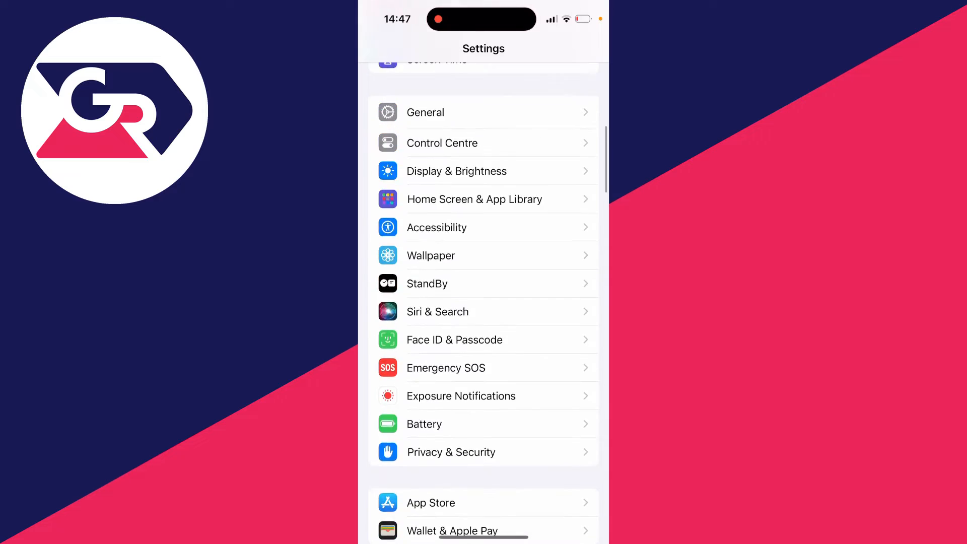
pyautogui.scroll(-3)
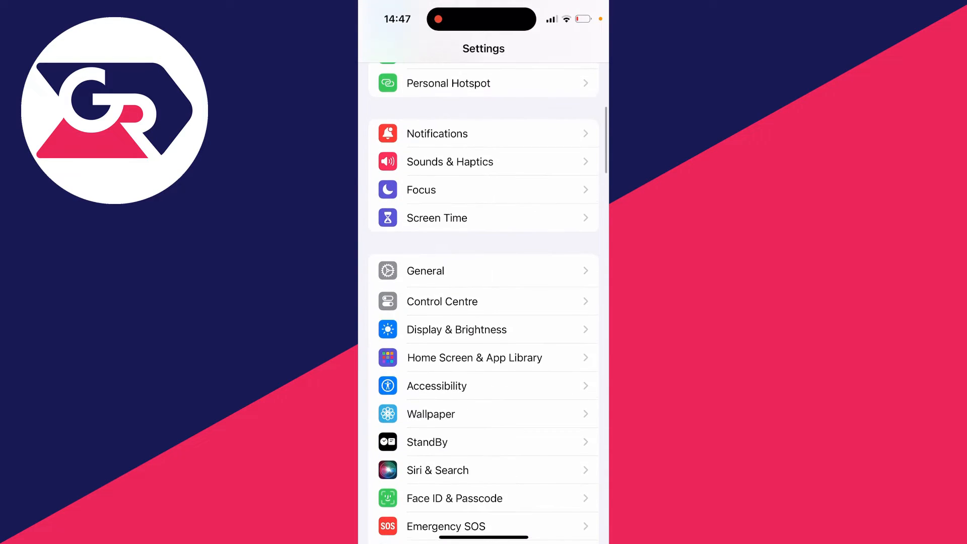
pyautogui.scroll(-3)
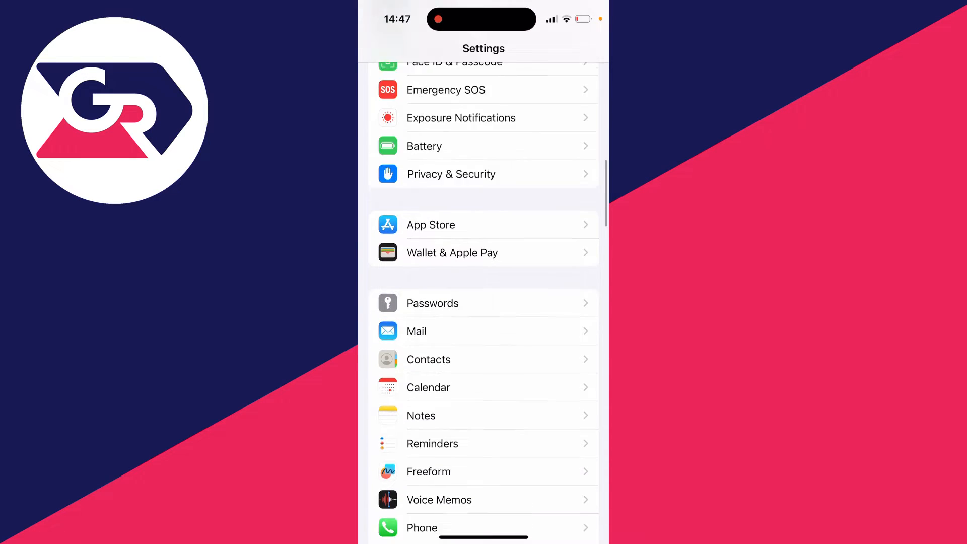
pyautogui.scroll(-3)
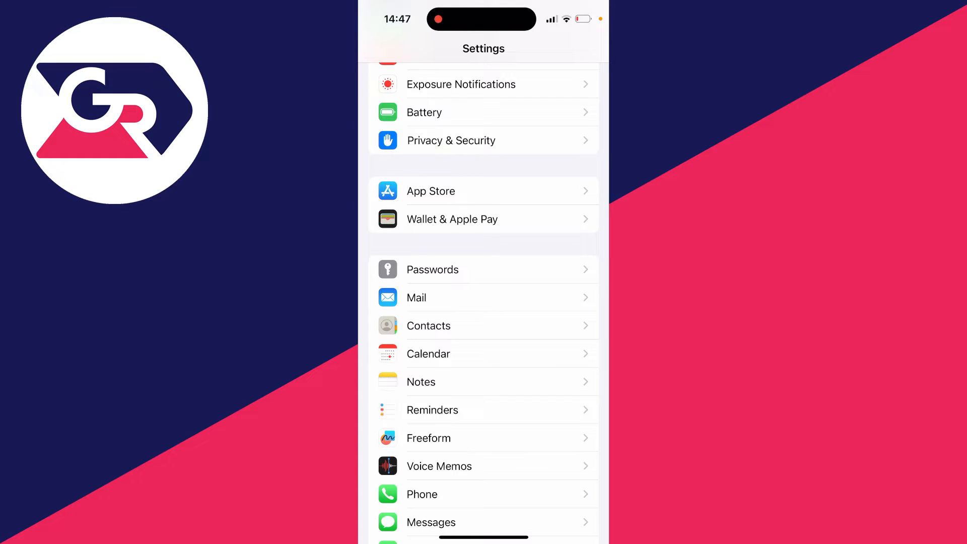
pyautogui.click(433, 269)
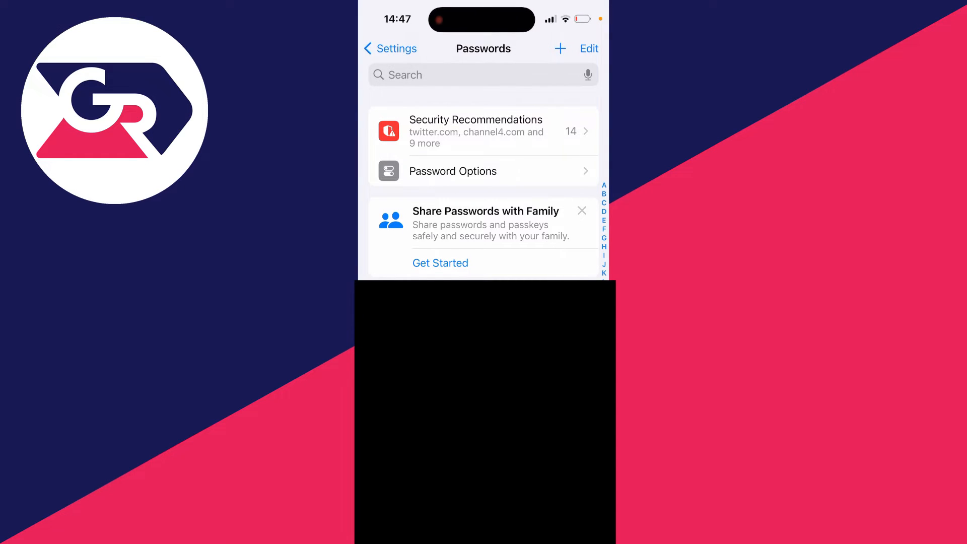
pyautogui.click(464, 74)
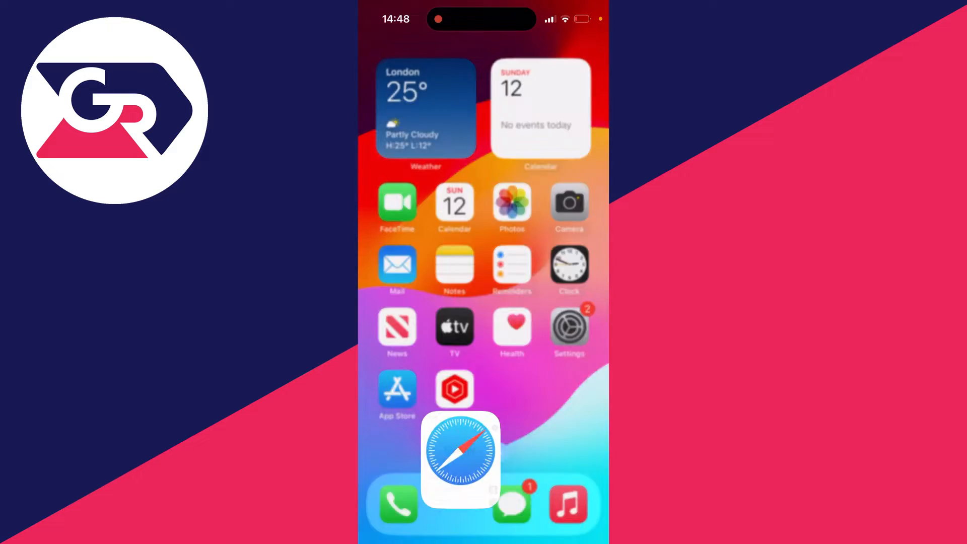
# Step: Open Google Account in Safari, search 'Pas' and choose Password Manager
pyautogui.click(459, 457)
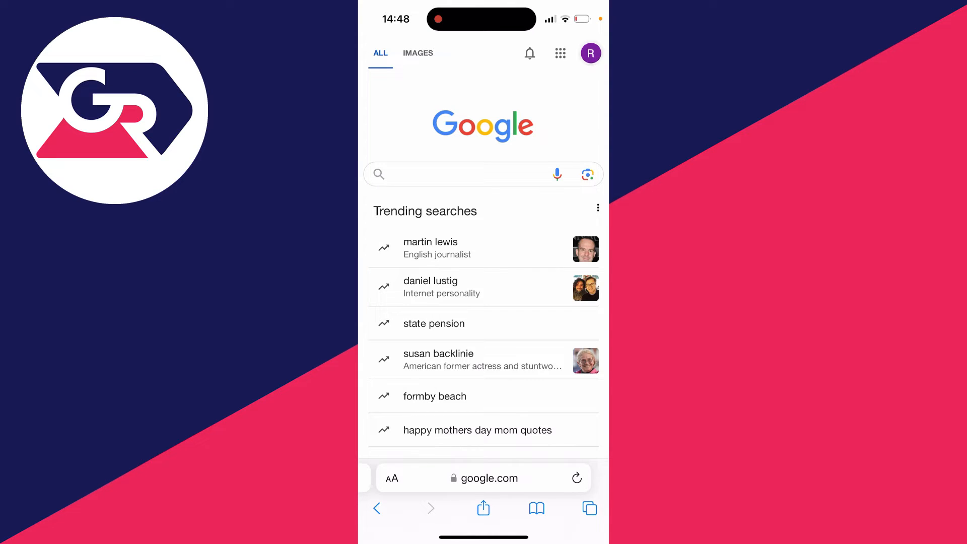
pyautogui.click(590, 53)
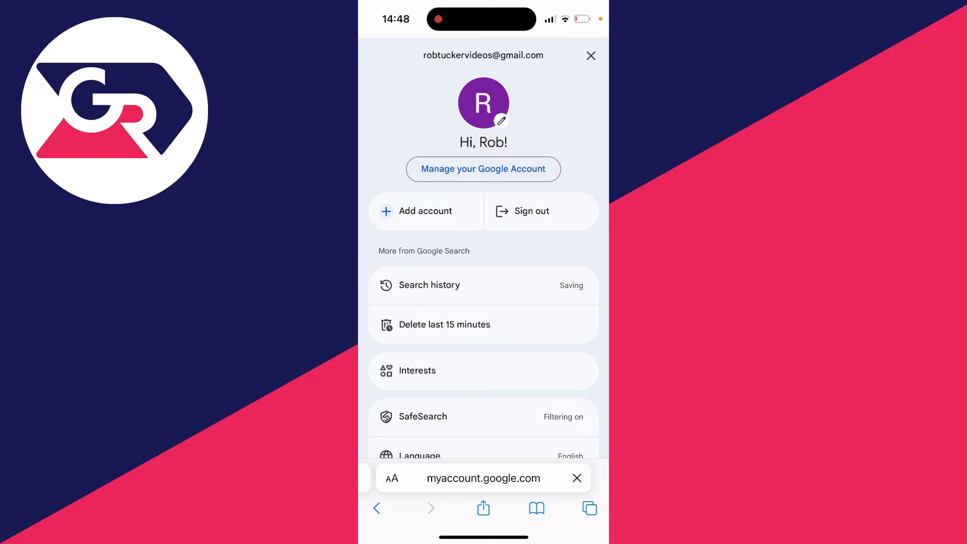
pyautogui.click(483, 169)
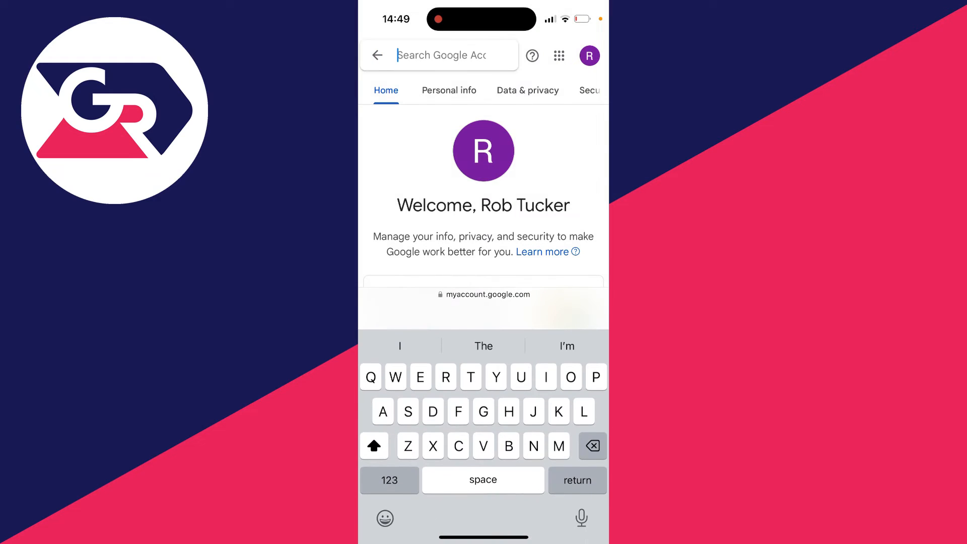
pyautogui.write('Password')
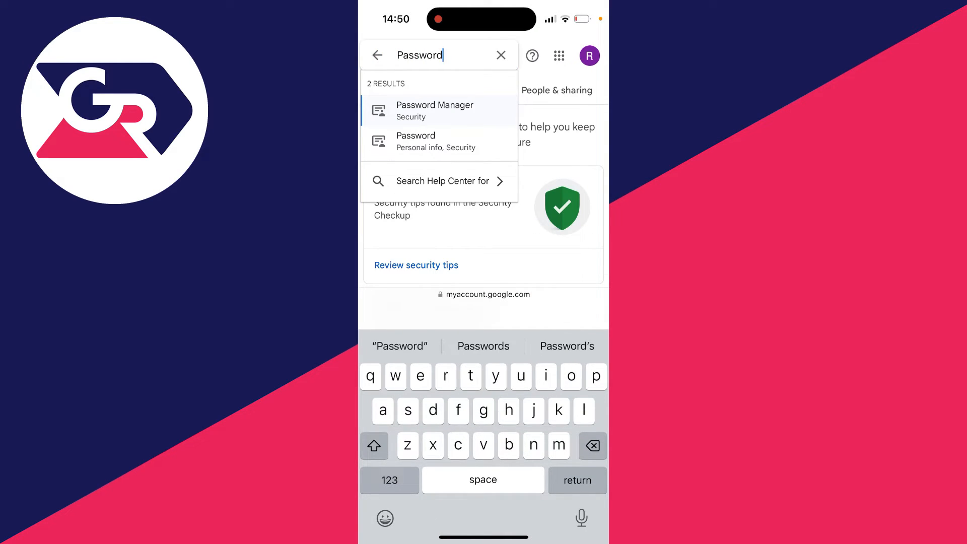
pyautogui.click(435, 110)
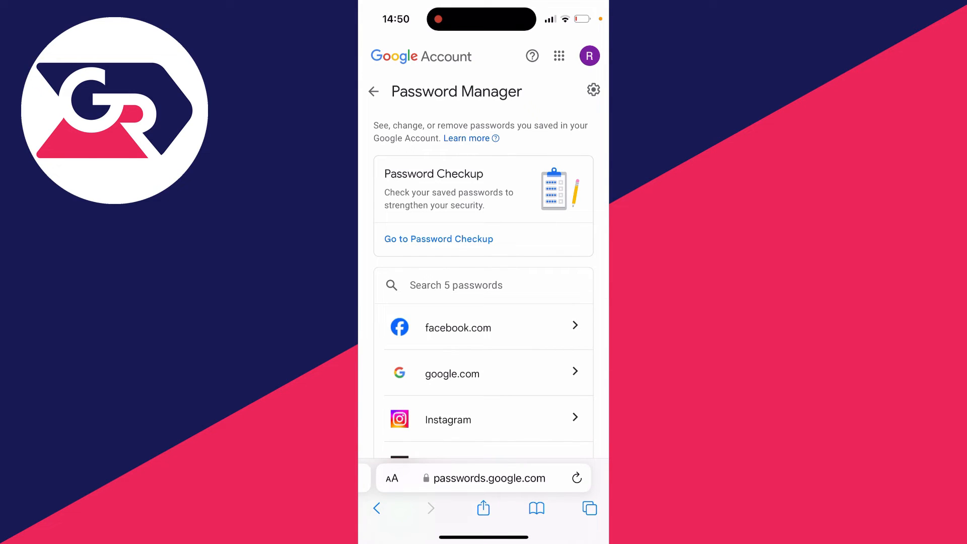
# Step: Scroll the saved passwords list to find the facebook.com entry
pyautogui.scroll(-3)
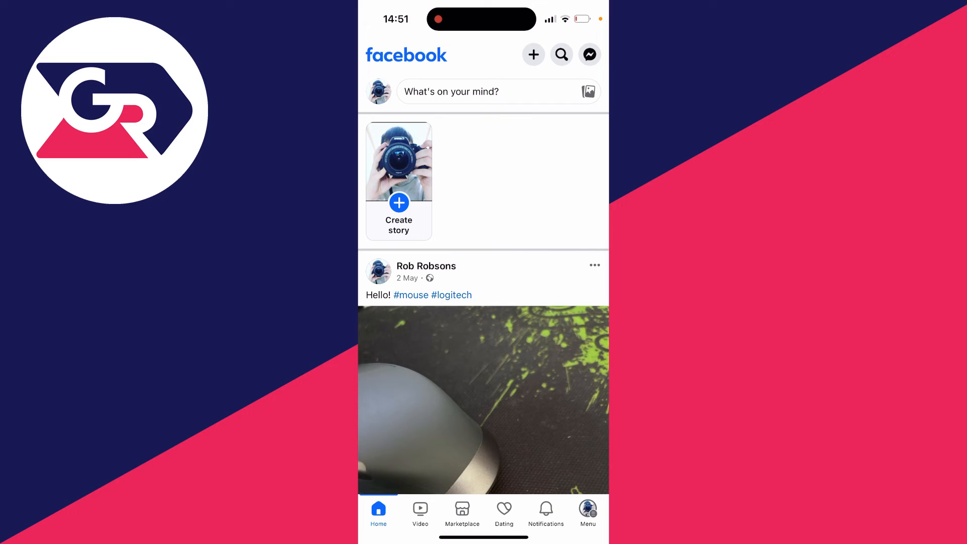
# Step: Go through Menu, Settings and Accounts Centre to Change password
pyautogui.click(588, 509)
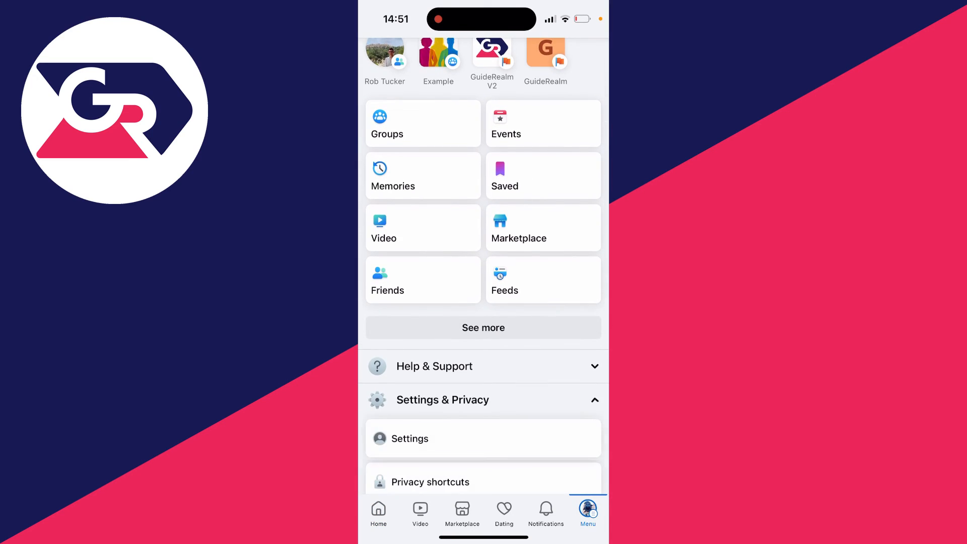
pyautogui.click(410, 439)
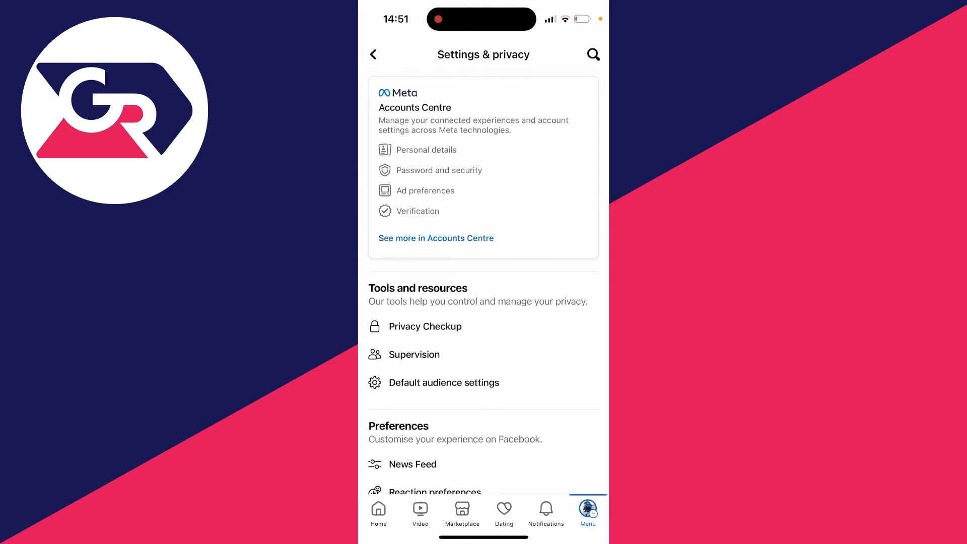
pyautogui.click(436, 238)
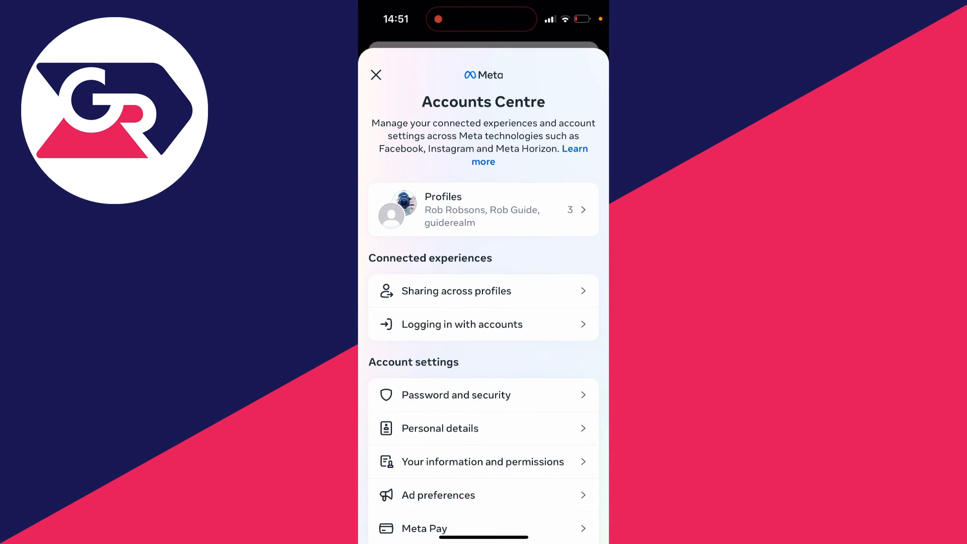
pyautogui.click(457, 395)
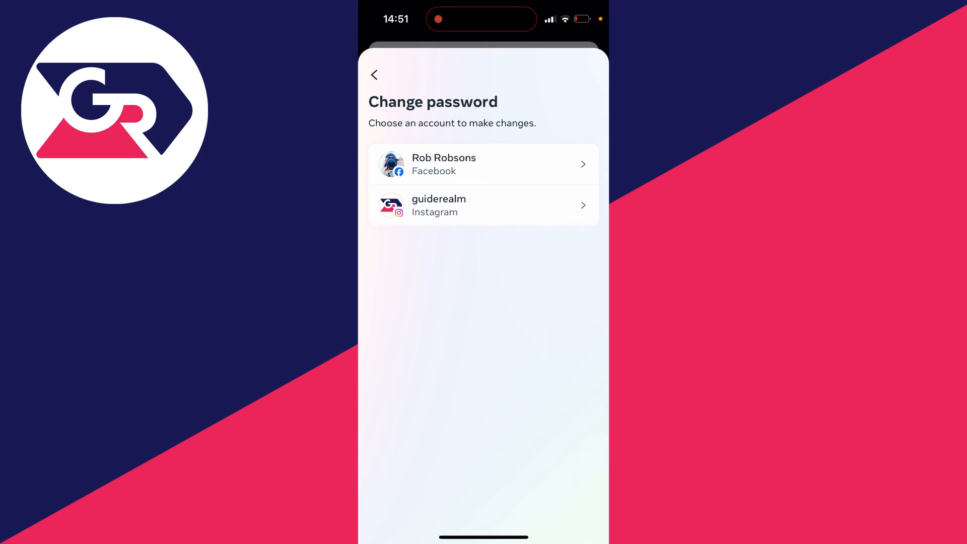
# Step: Pick the Facebook profile, choose Forgotten your password, and continue with the email code
pyautogui.click(483, 164)
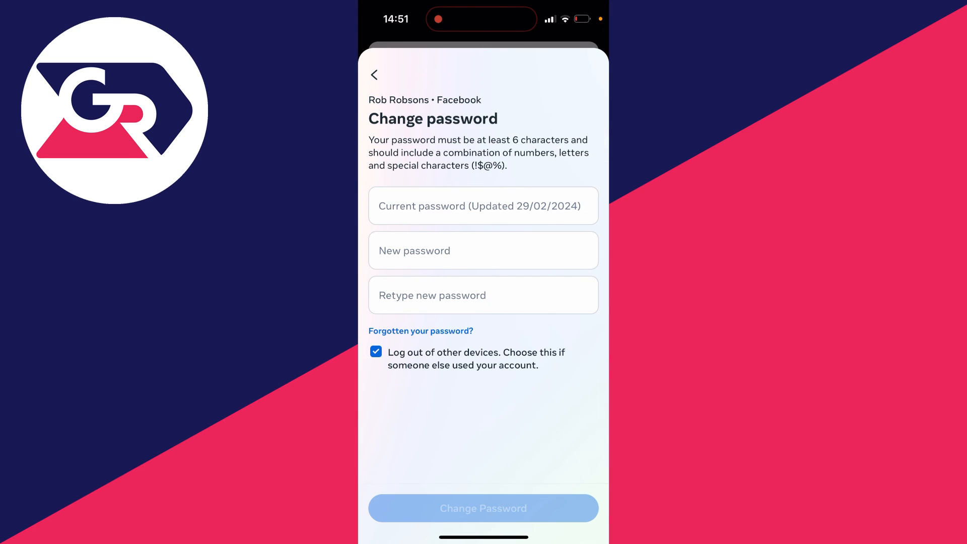
pyautogui.click(421, 331)
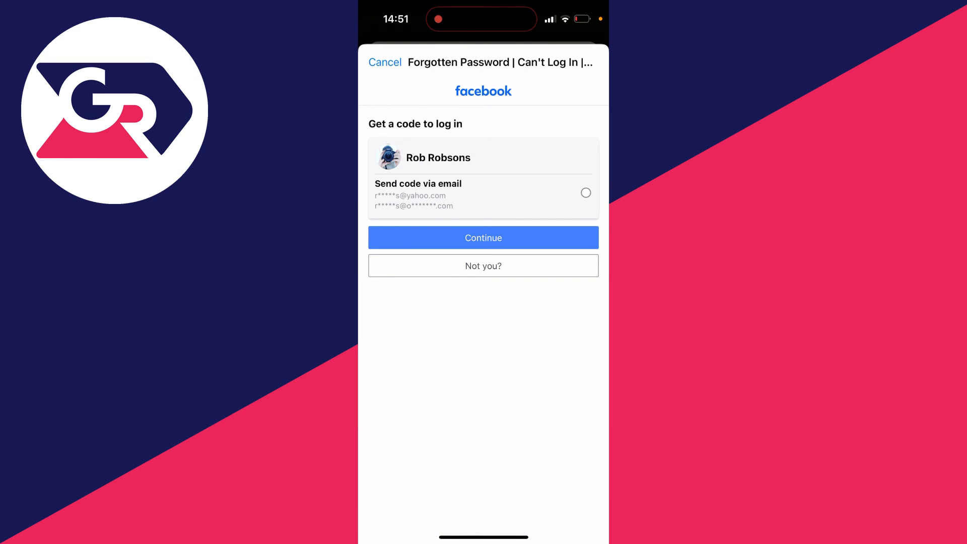
pyautogui.click(483, 237)
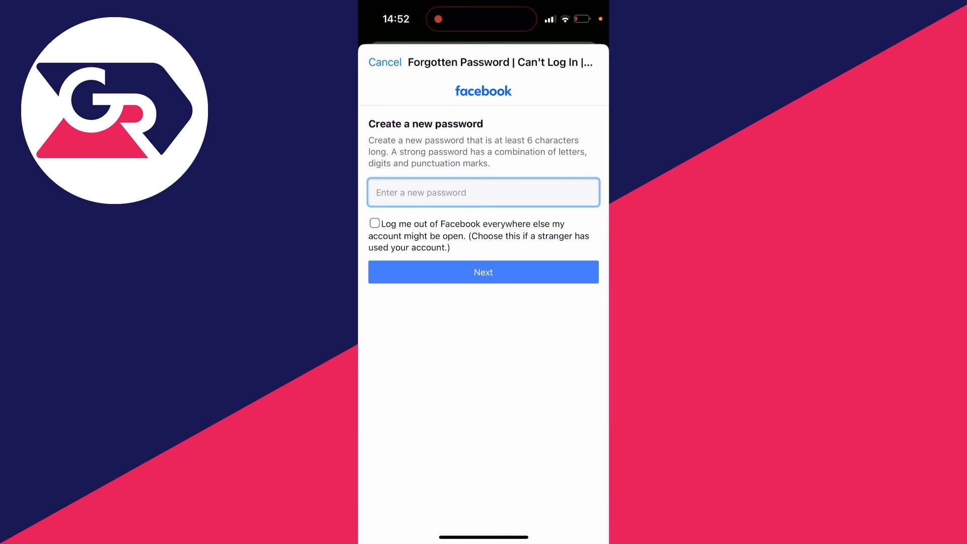